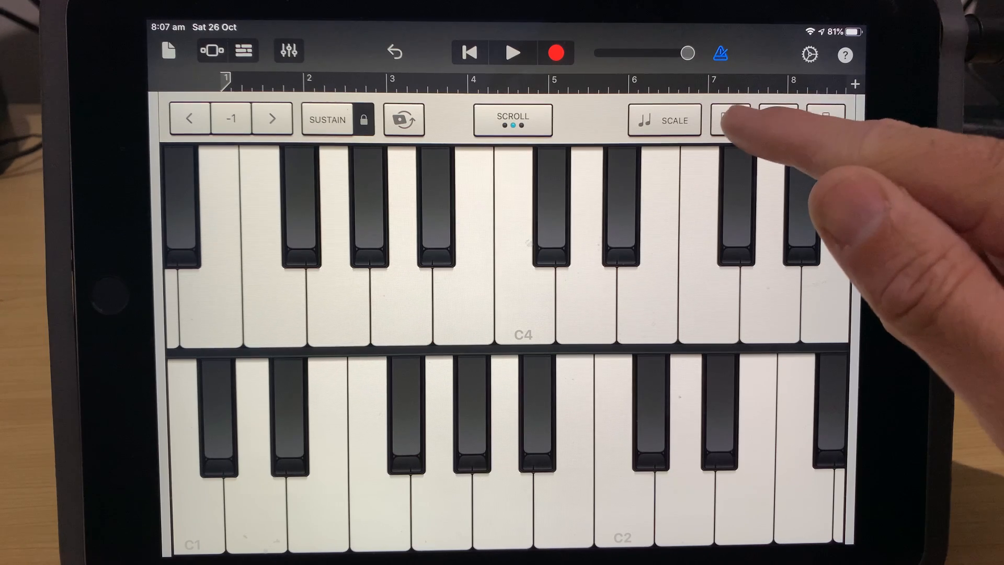
Switch to a single keyboard with the Epic Cloud Formation sound controls above it
{"action": "left_click", "coordinate": [730, 121]}
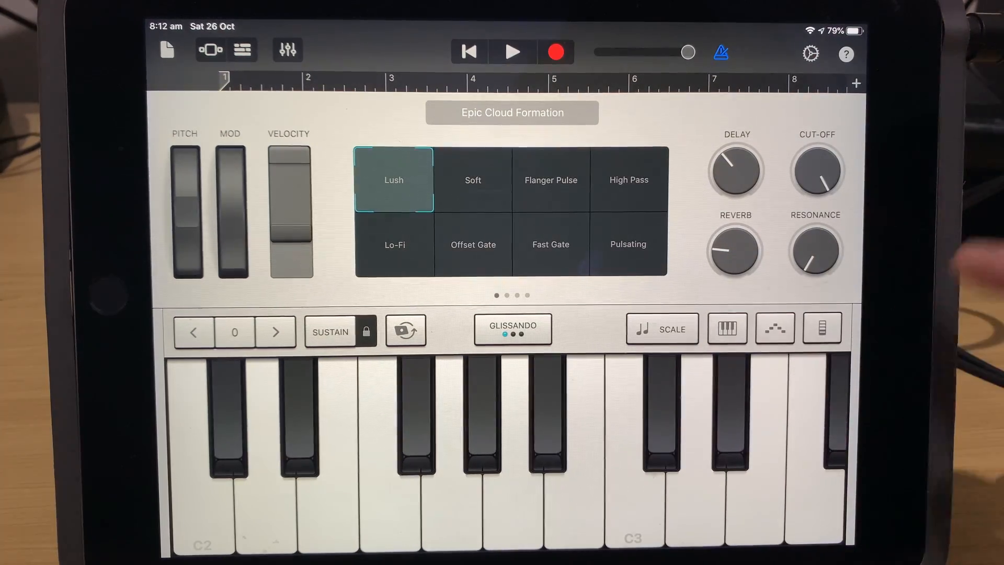
{"action": "left_click", "coordinate": [512, 112]}
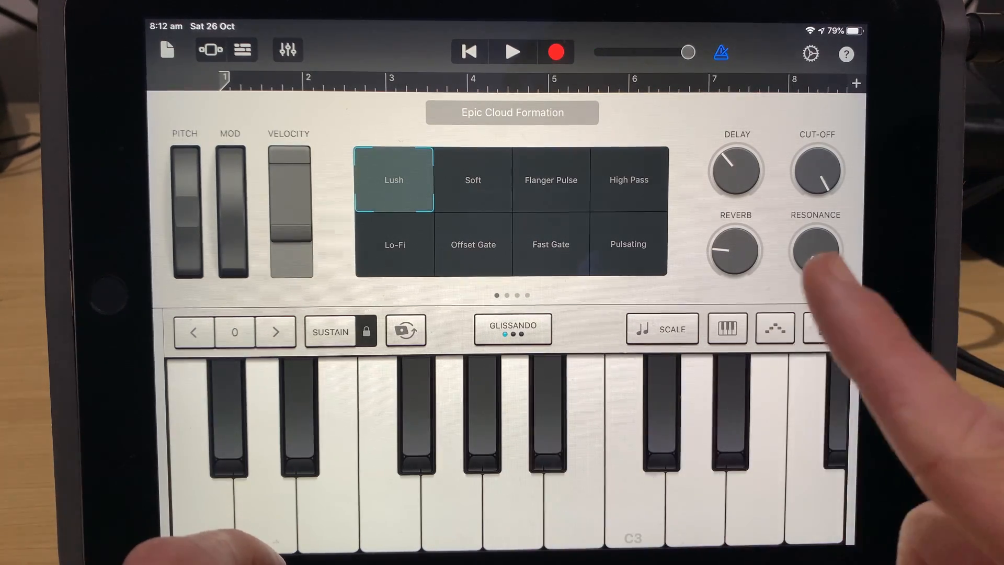
{"action": "left_click_drag", "start_coordinate": [817, 250], "coordinate": [827, 238]}
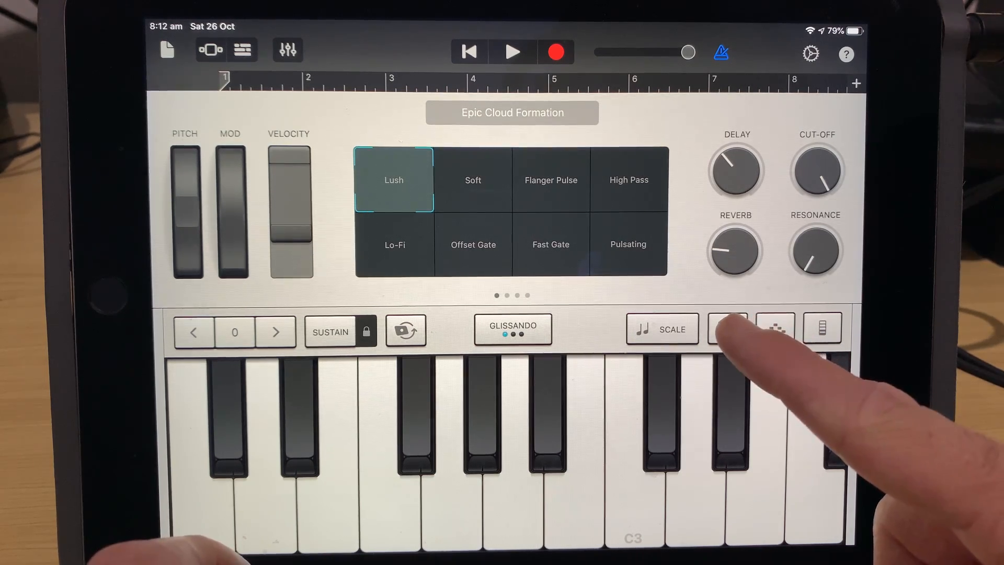
Choose the smallest key size so the keyboard spans from C2 past C4
{"action": "left_click", "coordinate": [727, 329]}
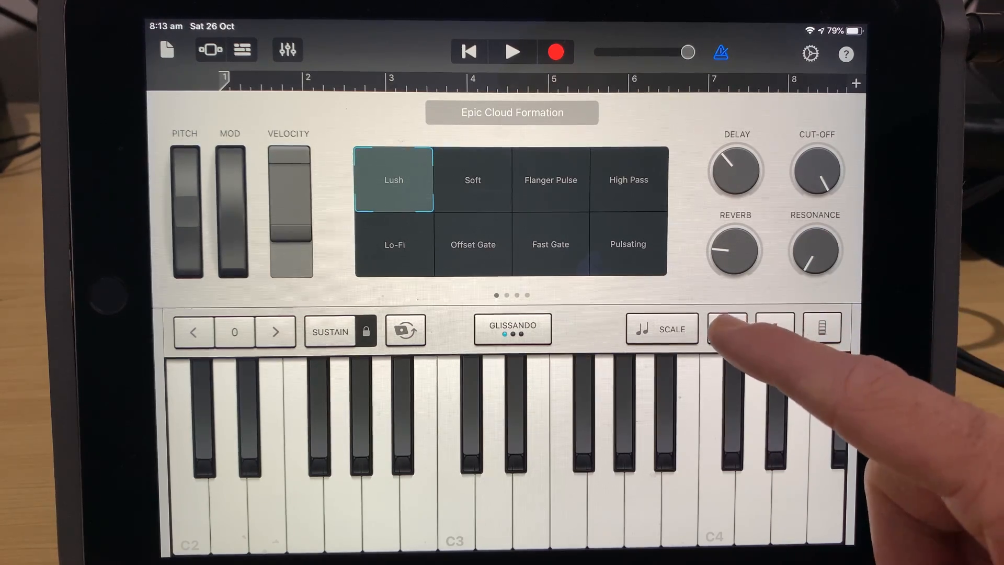
Use medium keys on a dual keyboard with Key Controls set to Scroll, each row on its own octave
{"action": "left_click", "coordinate": [725, 329]}
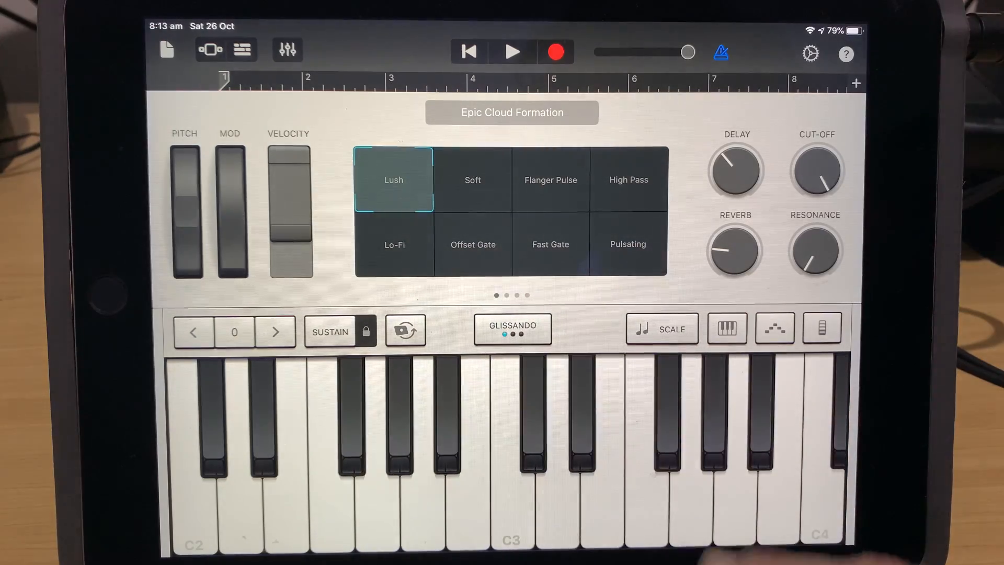
{"action": "left_click", "coordinate": [727, 327]}
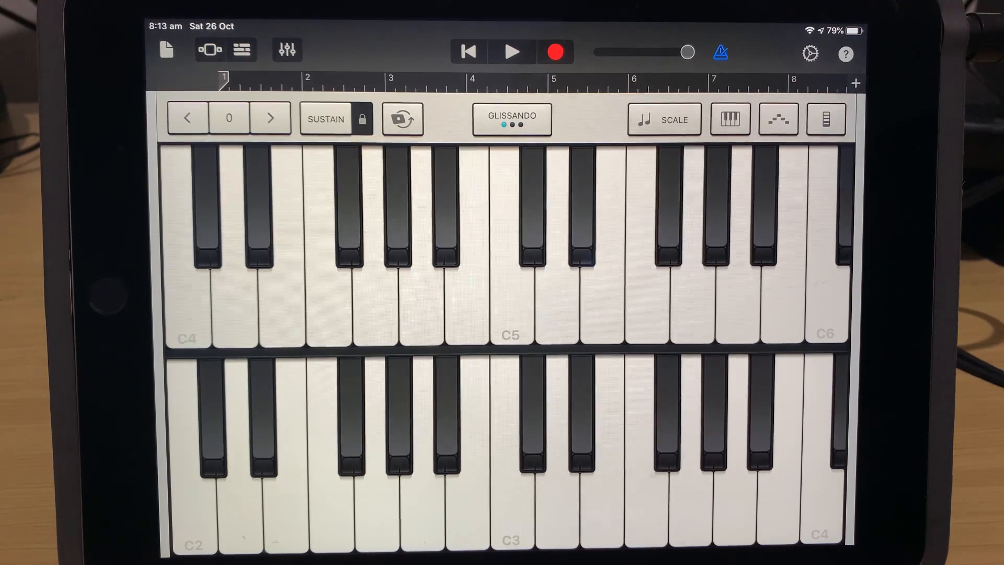
{"action": "left_click", "coordinate": [230, 532]}
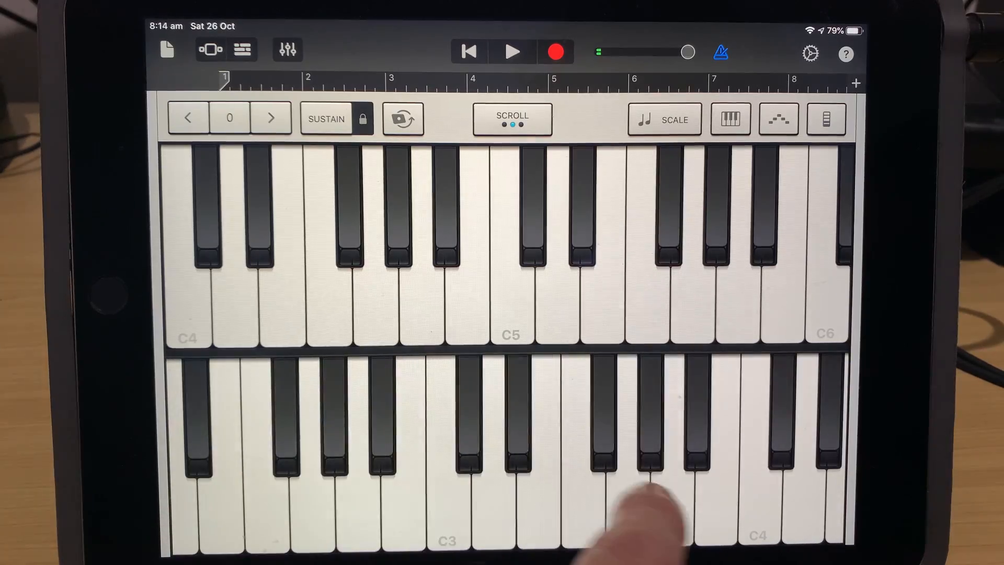
{"action": "left_click", "coordinate": [272, 118]}
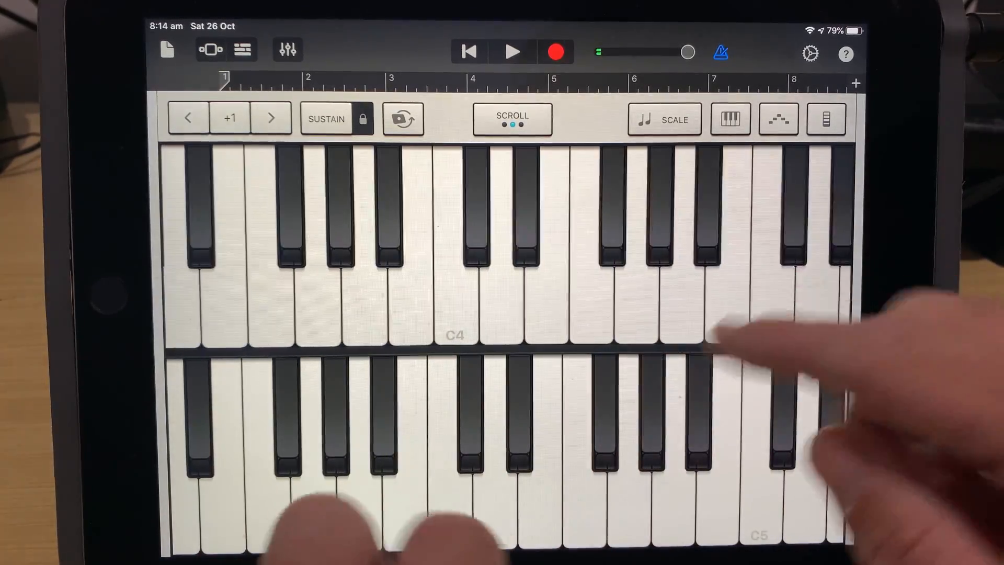
{"action": "left_click", "coordinate": [500, 301]}
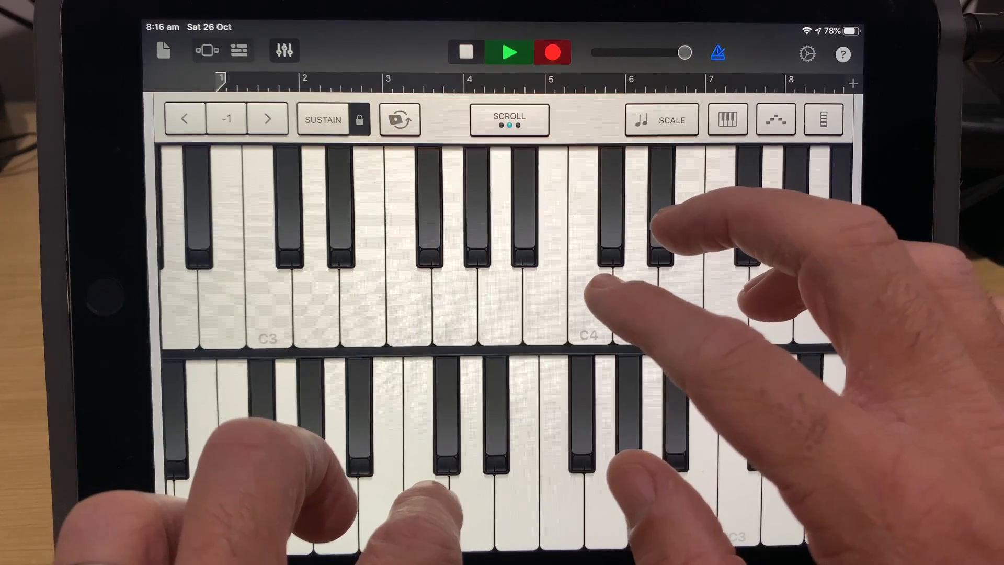
Record a part played across both keyboards, then play back the recorded region
{"action": "left_click", "coordinate": [553, 53]}
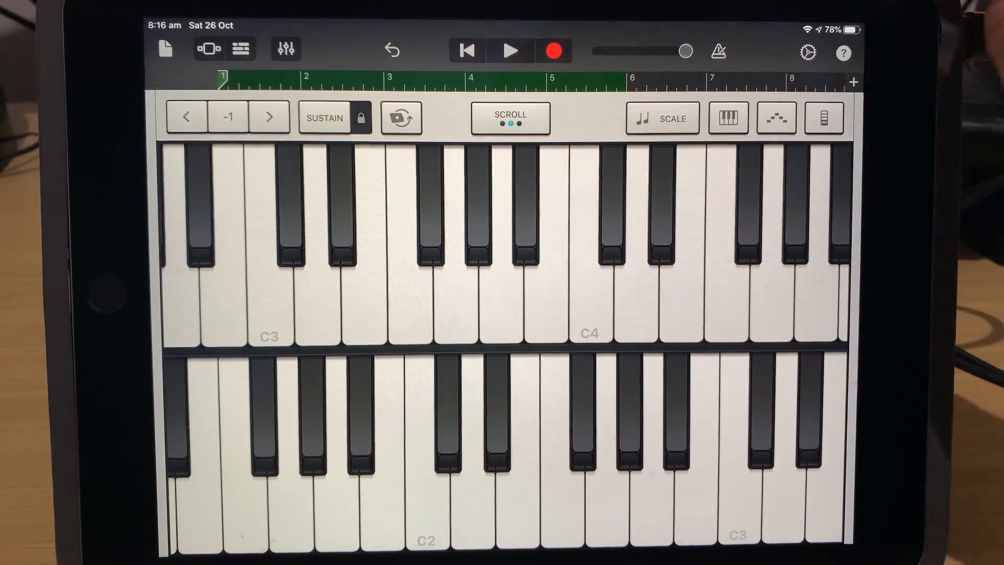
{"action": "left_click", "coordinate": [510, 50]}
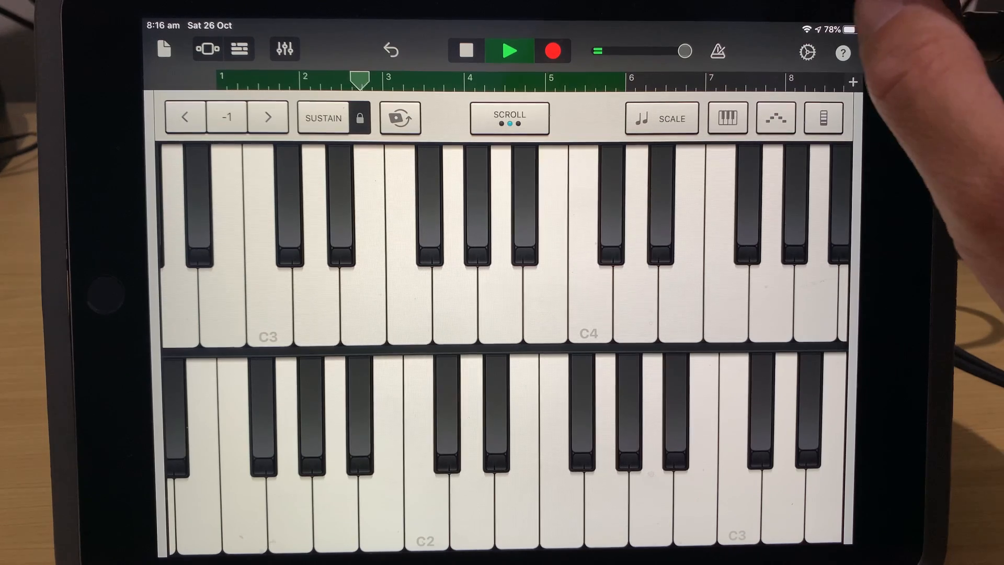
{"action": "left_click", "coordinate": [186, 118]}
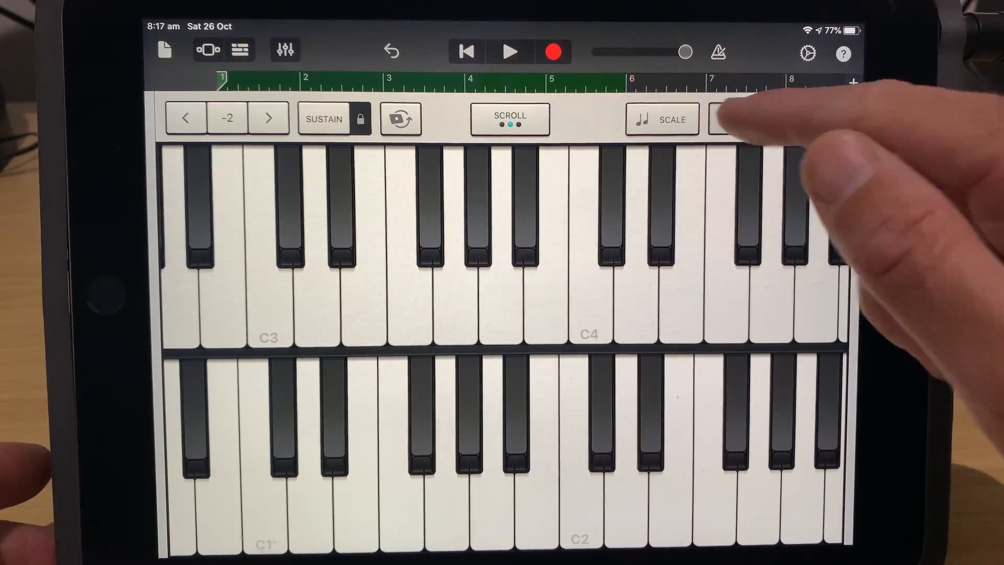
{"action": "left_click", "coordinate": [730, 120]}
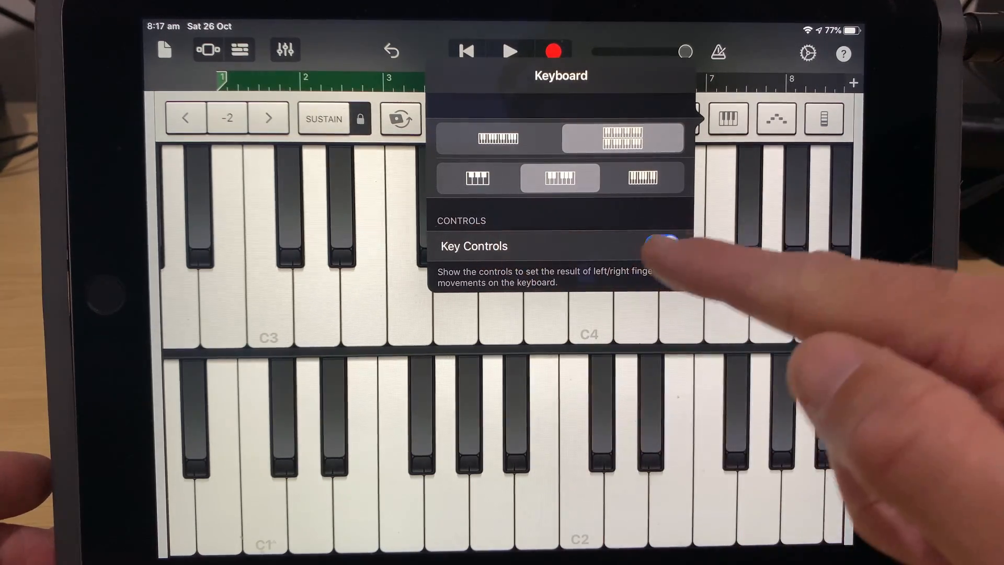
{"action": "left_click", "coordinate": [655, 245]}
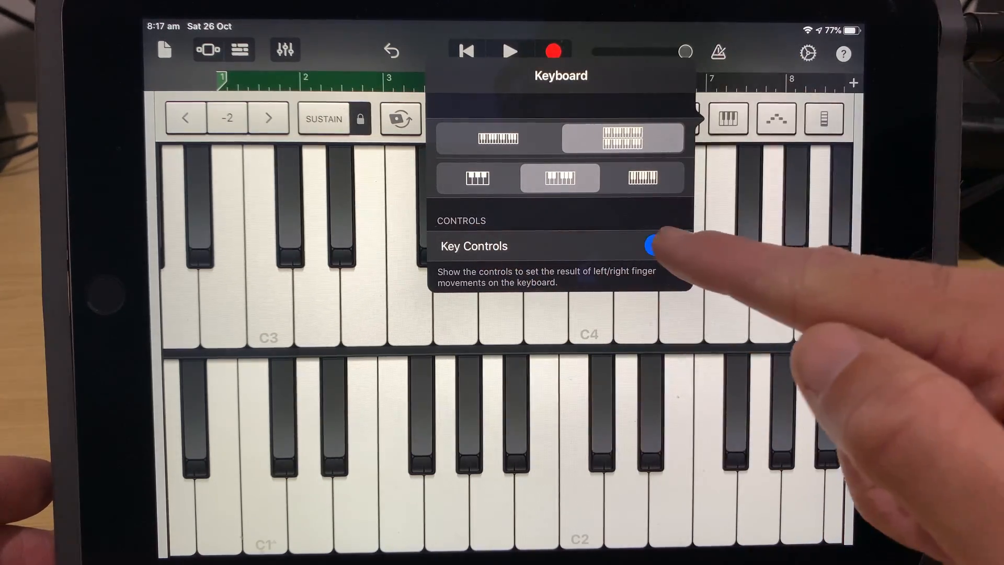
{"action": "left_click", "coordinate": [652, 246]}
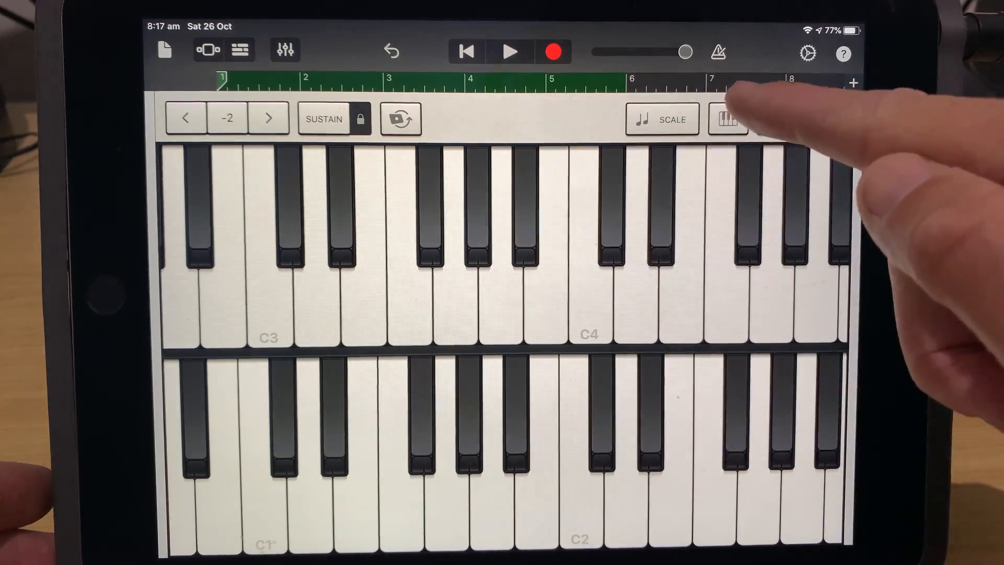
{"action": "left_click", "coordinate": [728, 119]}
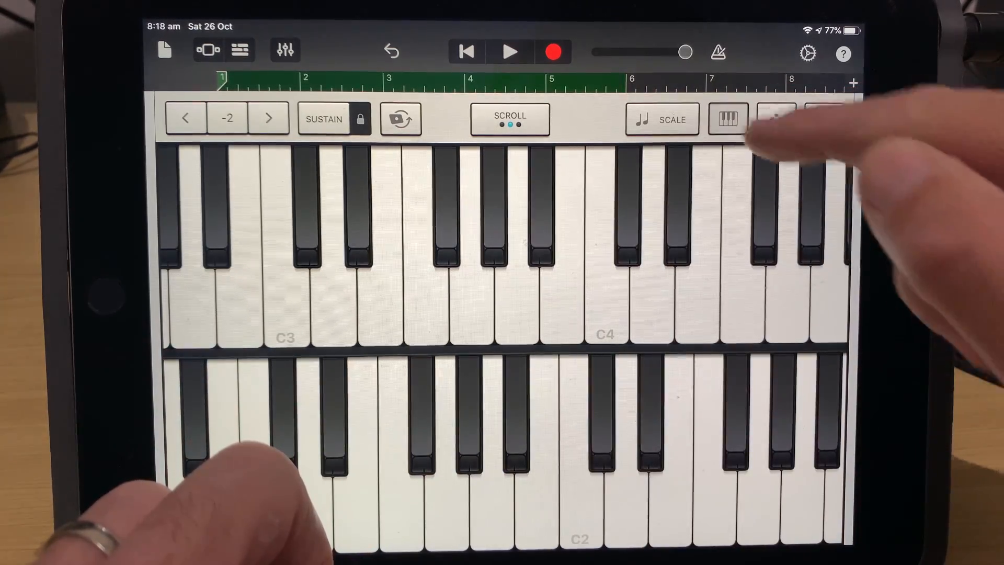
Return to a single keyboard and toggle Velocity and Key Controls, leaving both on
{"action": "left_click", "coordinate": [728, 120]}
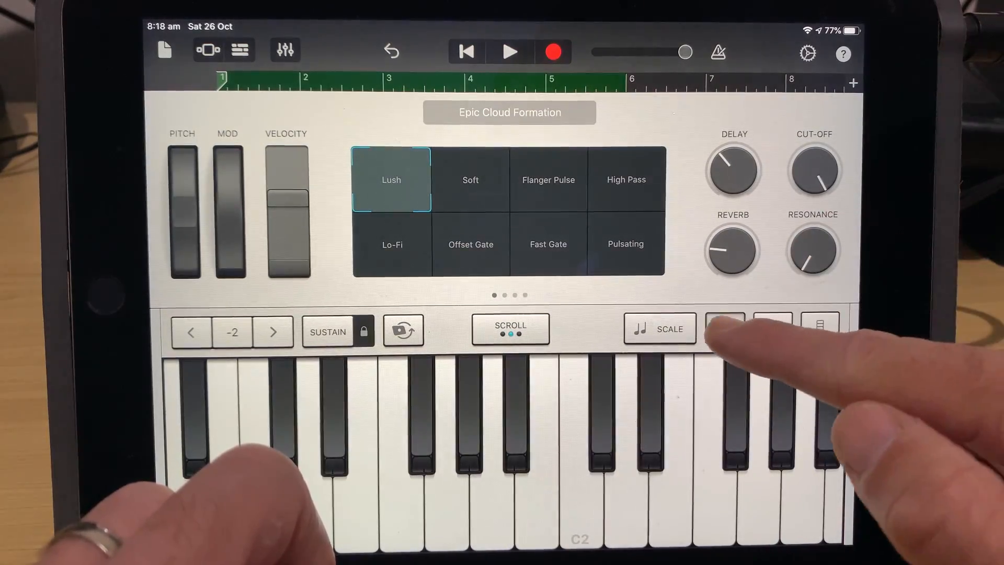
{"action": "left_click", "coordinate": [725, 328]}
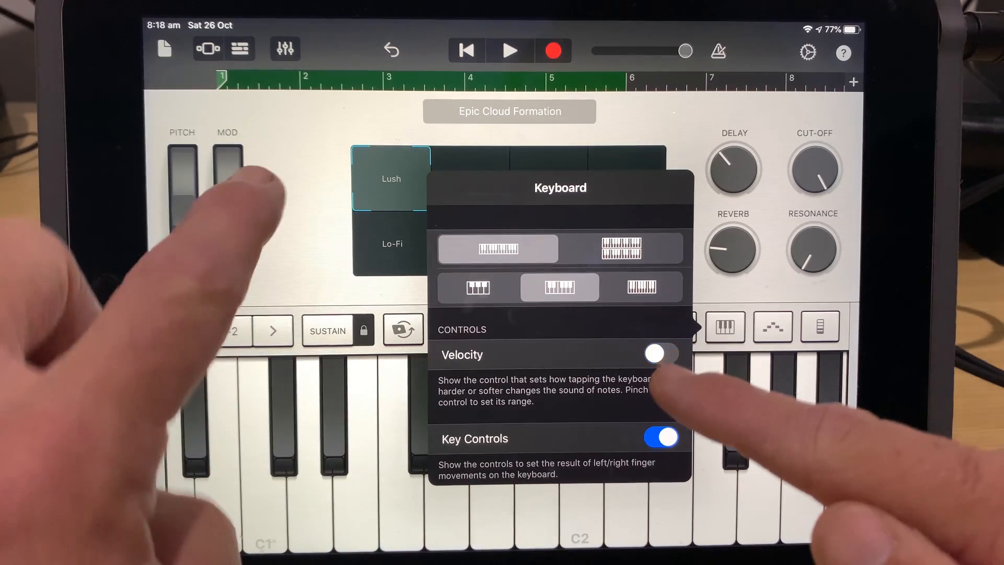
{"action": "left_click", "coordinate": [661, 355]}
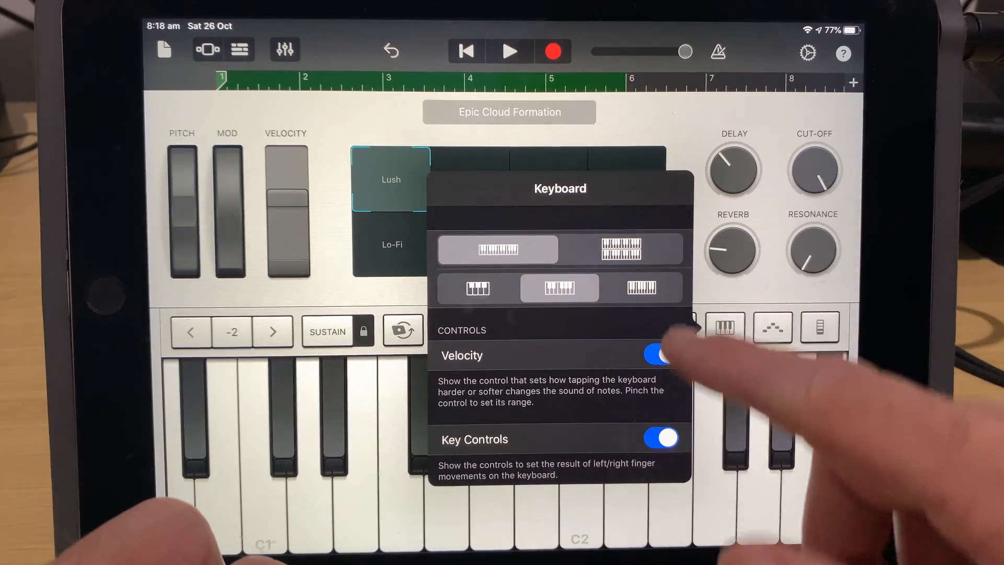
{"action": "left_click", "coordinate": [660, 354]}
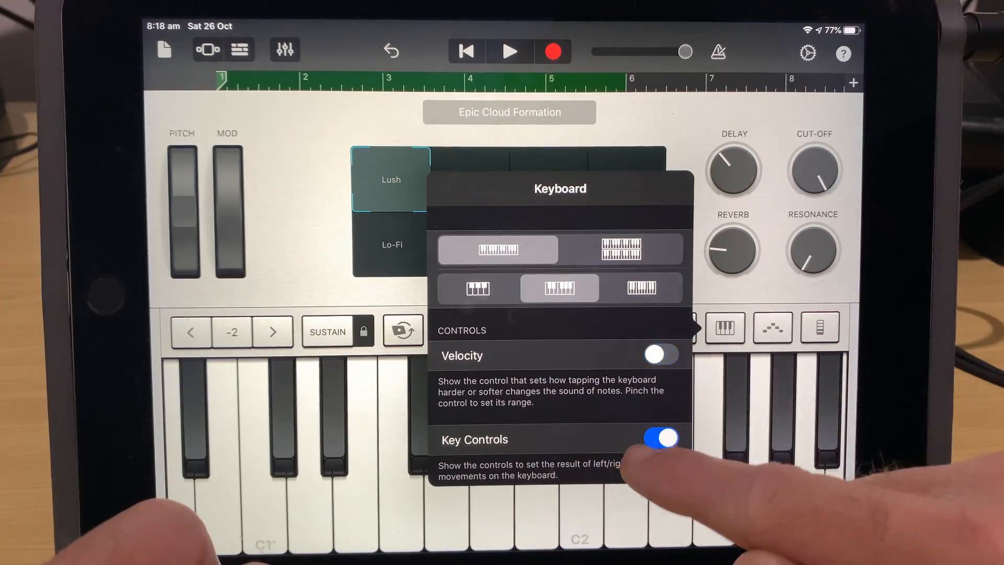
{"action": "left_click", "coordinate": [660, 440]}
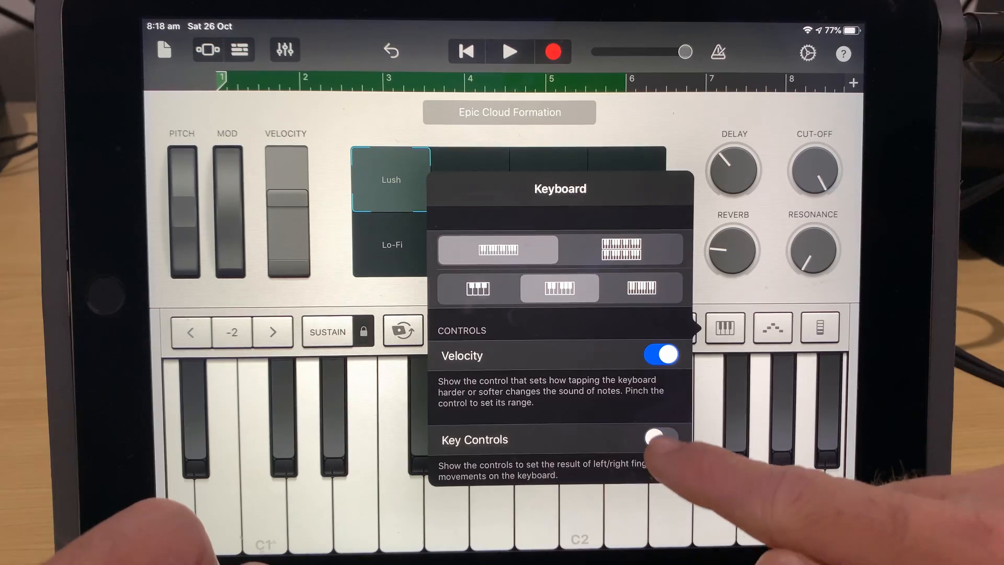
{"action": "left_click", "coordinate": [661, 440]}
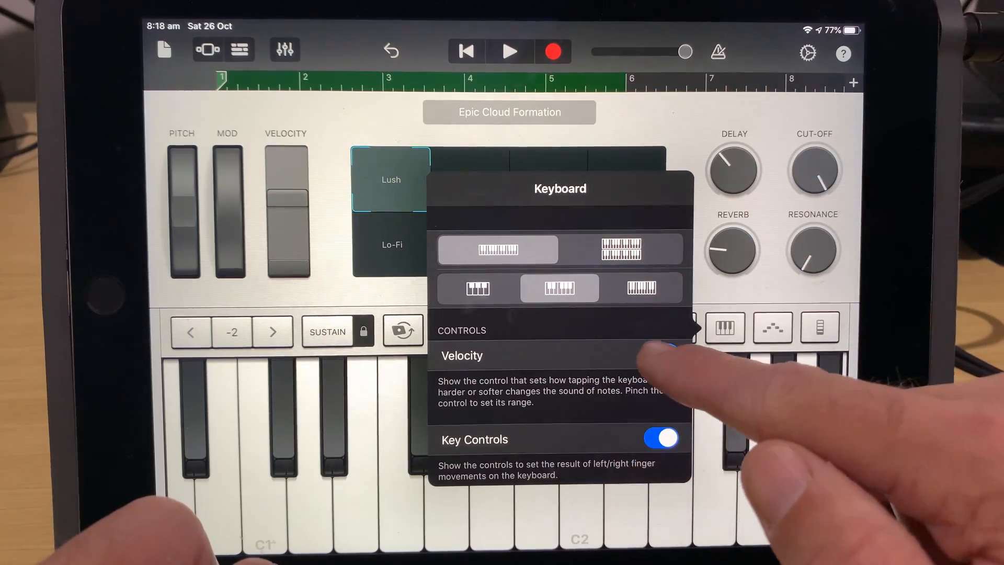